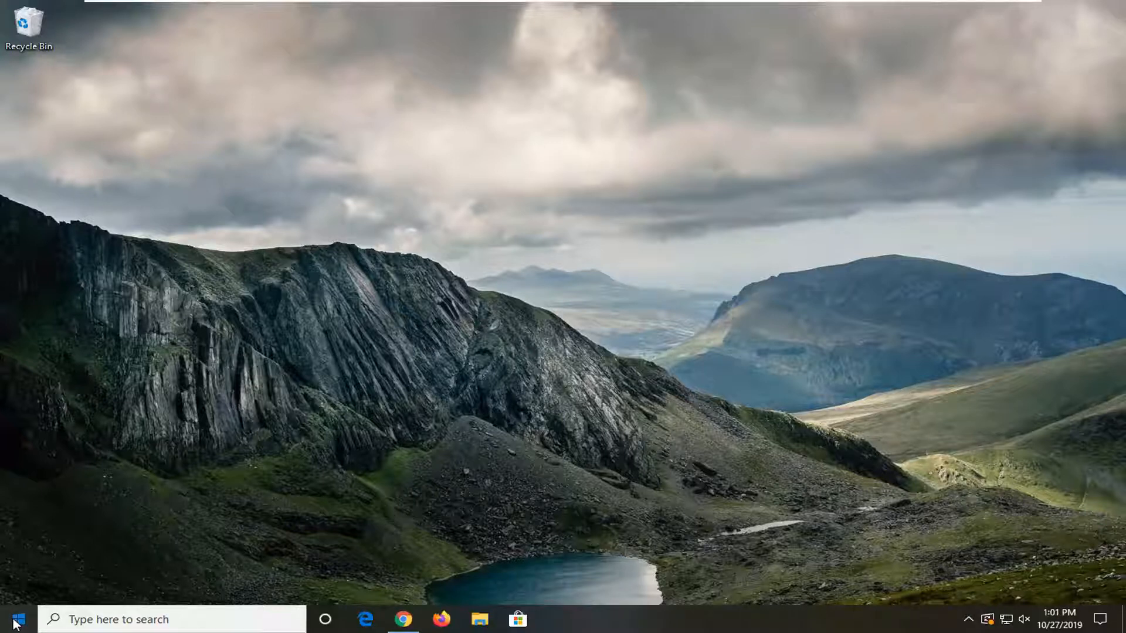
Keep UAC at 'Notify me only when apps try to make changes (default)' and confirm the prompt
text(user a)
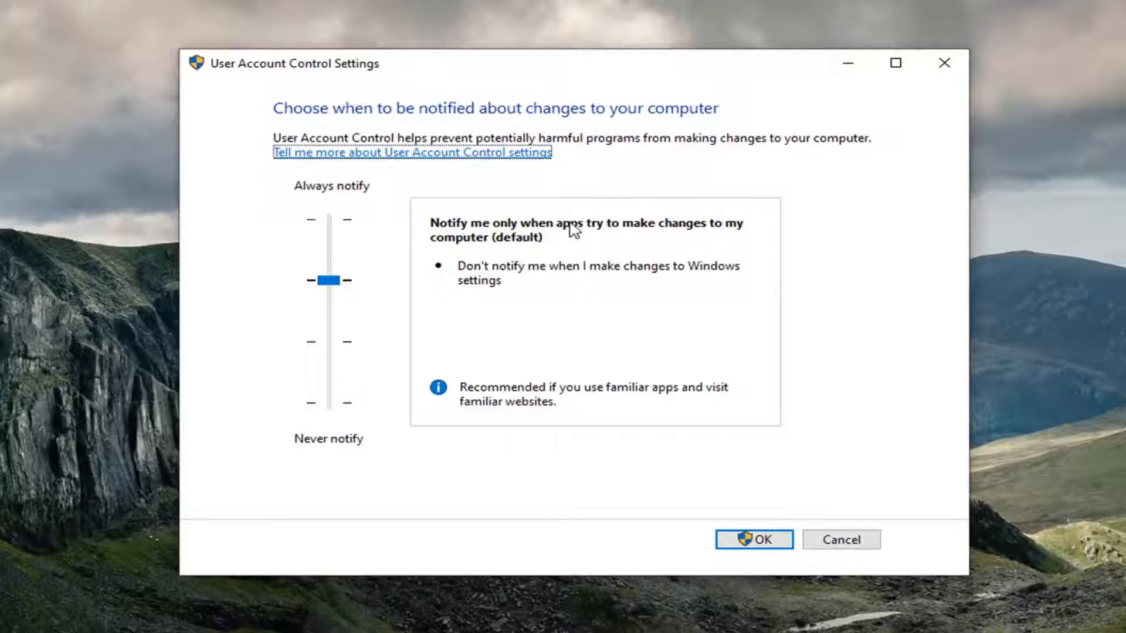
mouse_move(598, 256)
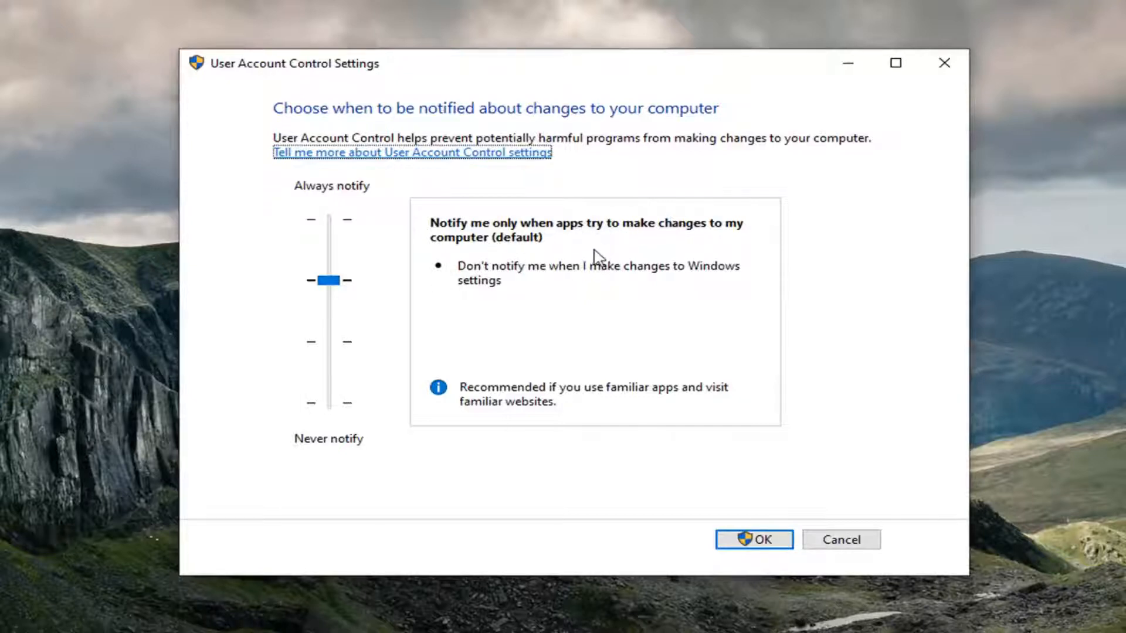
click(757, 539)
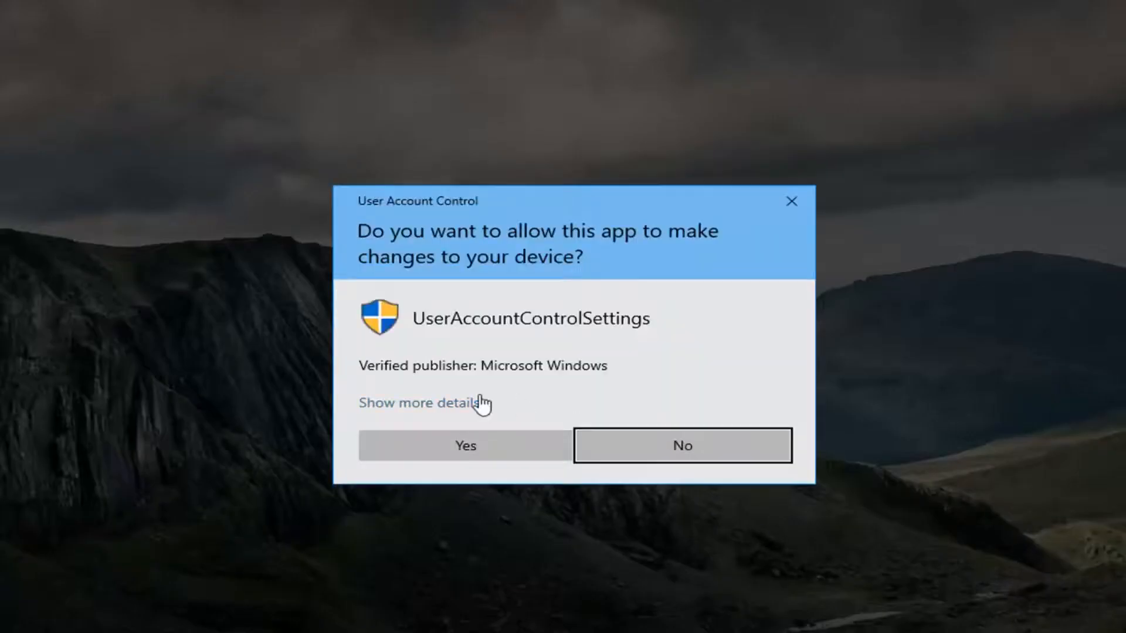
click(464, 446)
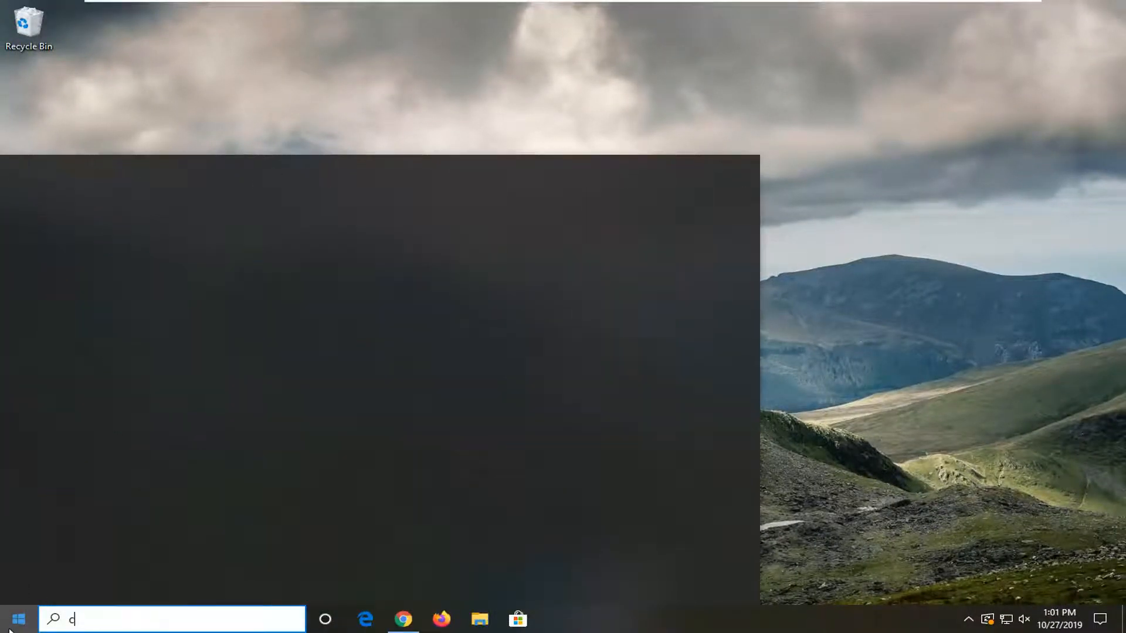
Launch Command Prompt as administrator from Start search (cmd), approving the UAC prompt
text(md)
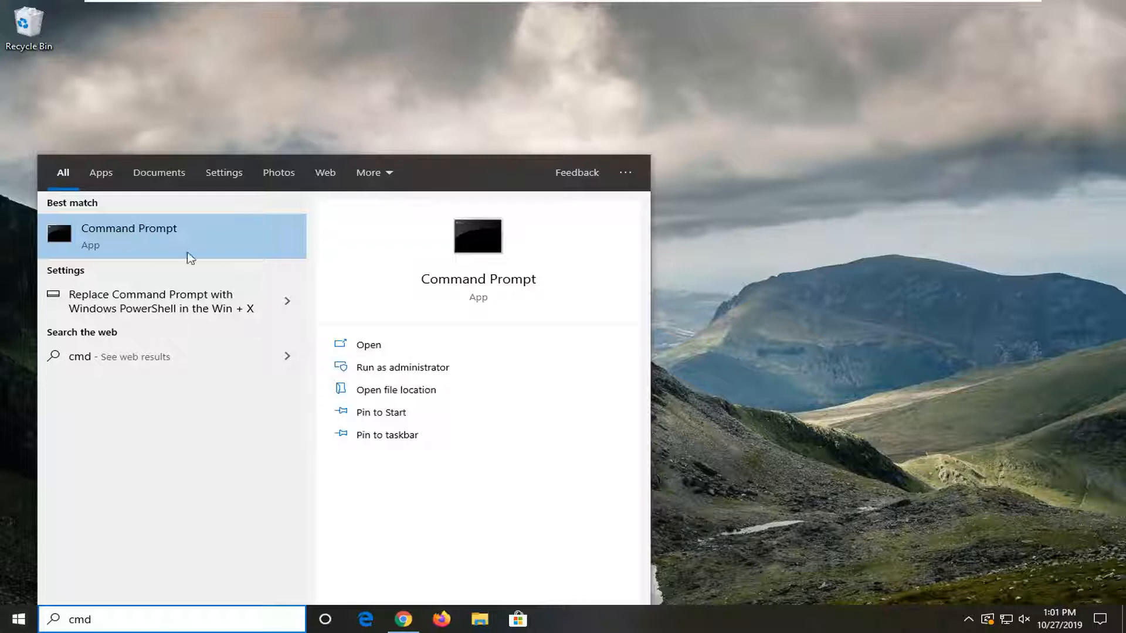
right_click(129, 234)
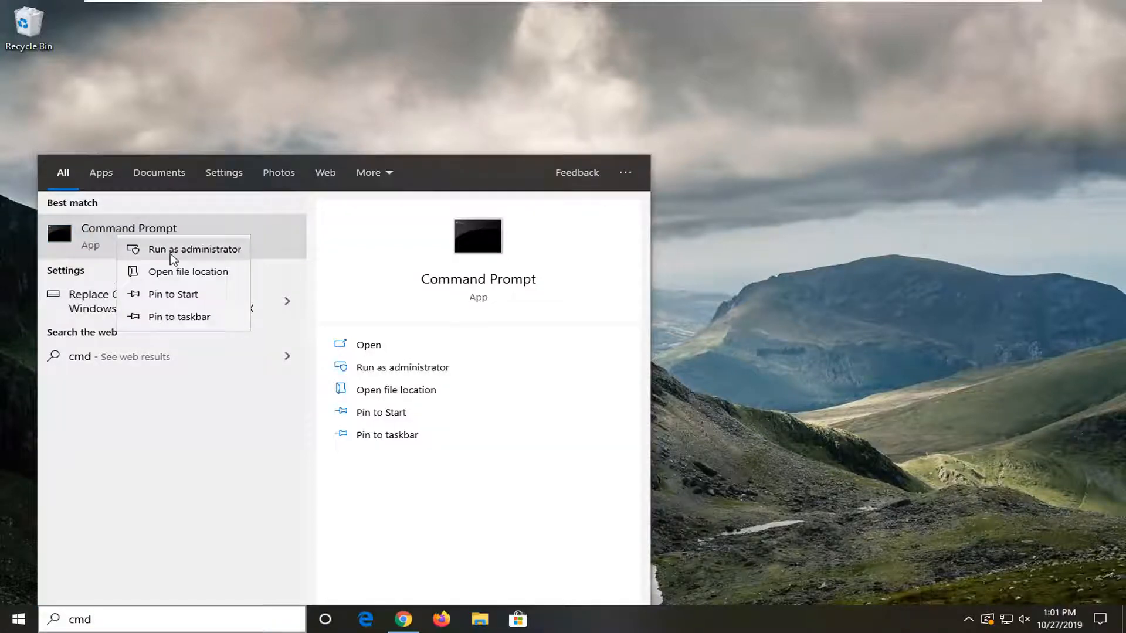
click(195, 249)
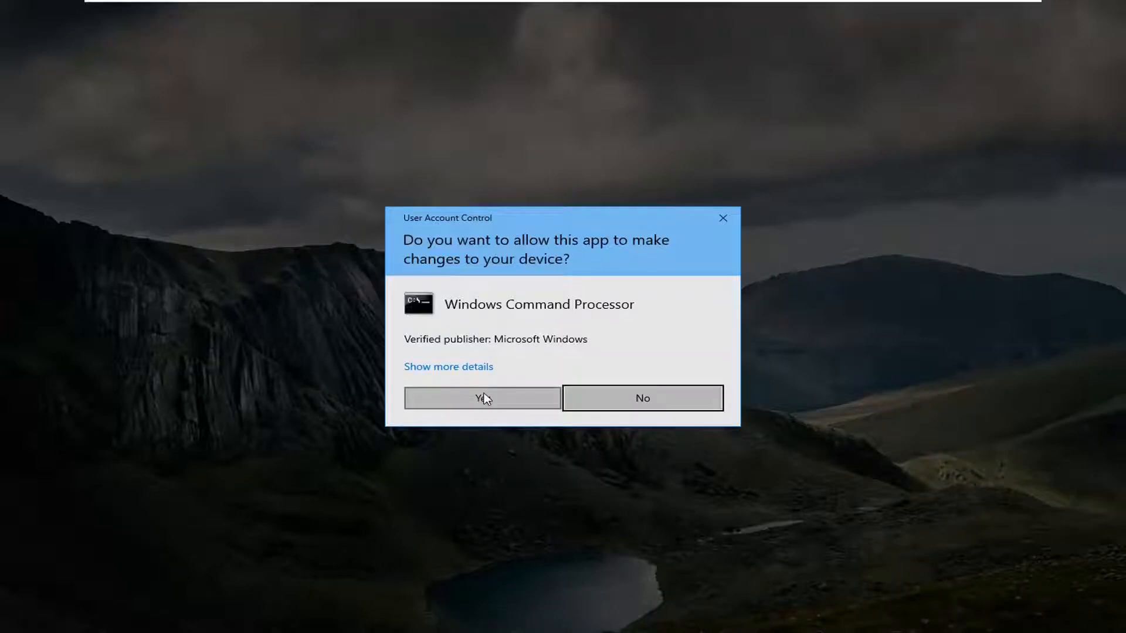
click(481, 398)
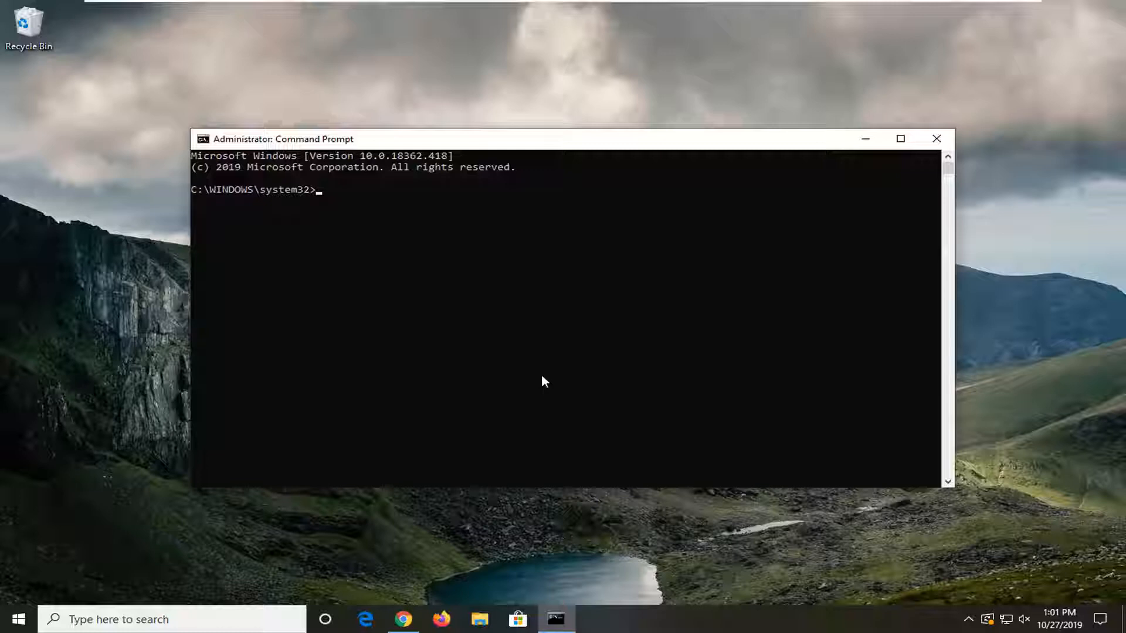
Run sfc /scannow in the admin Command Prompt to begin system file verification
text(sfc)
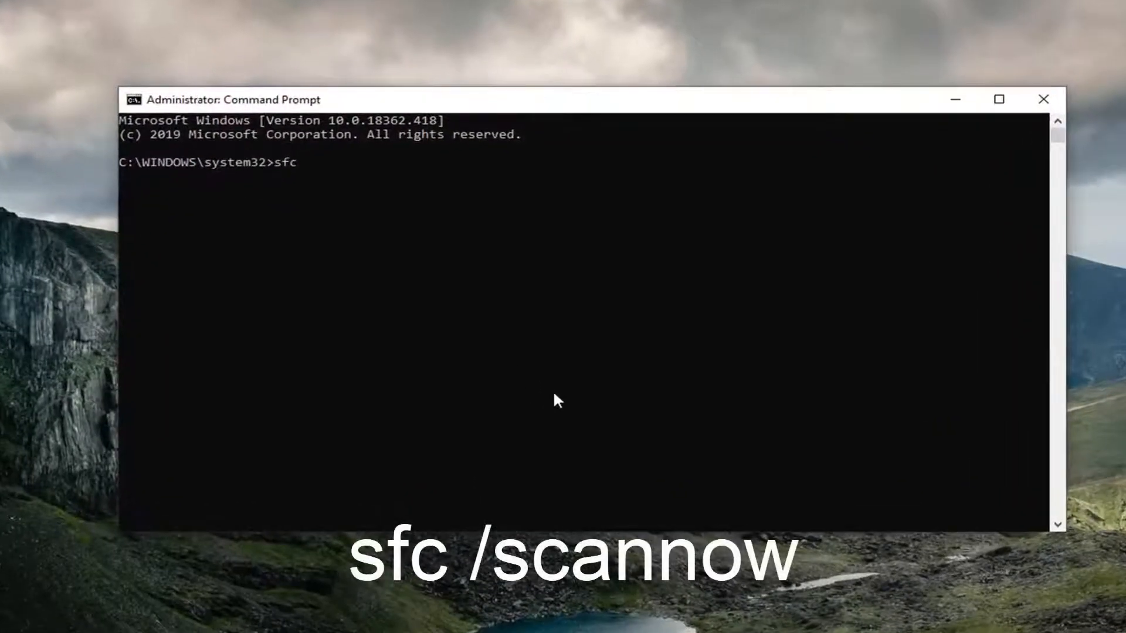
text(/scannow)
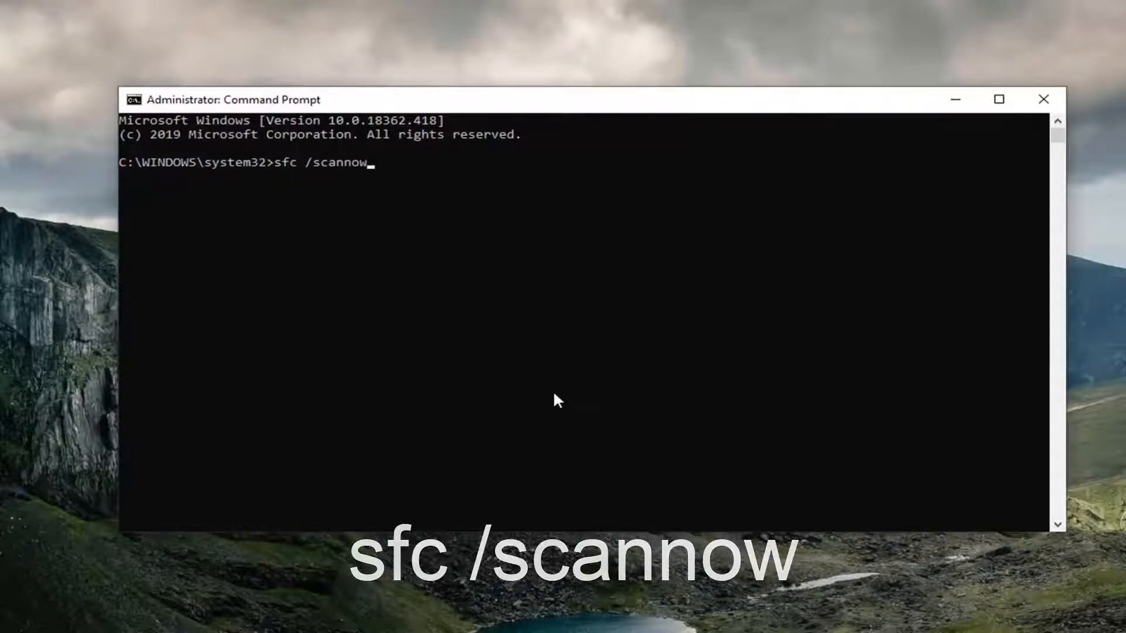
key(Enter)
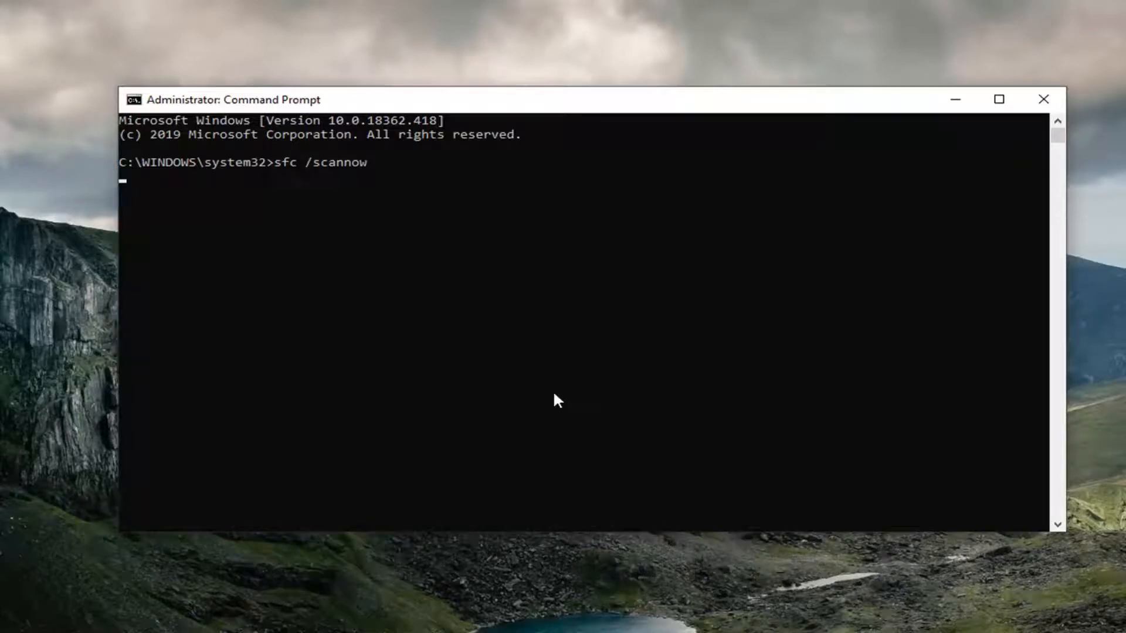
key(Enter)
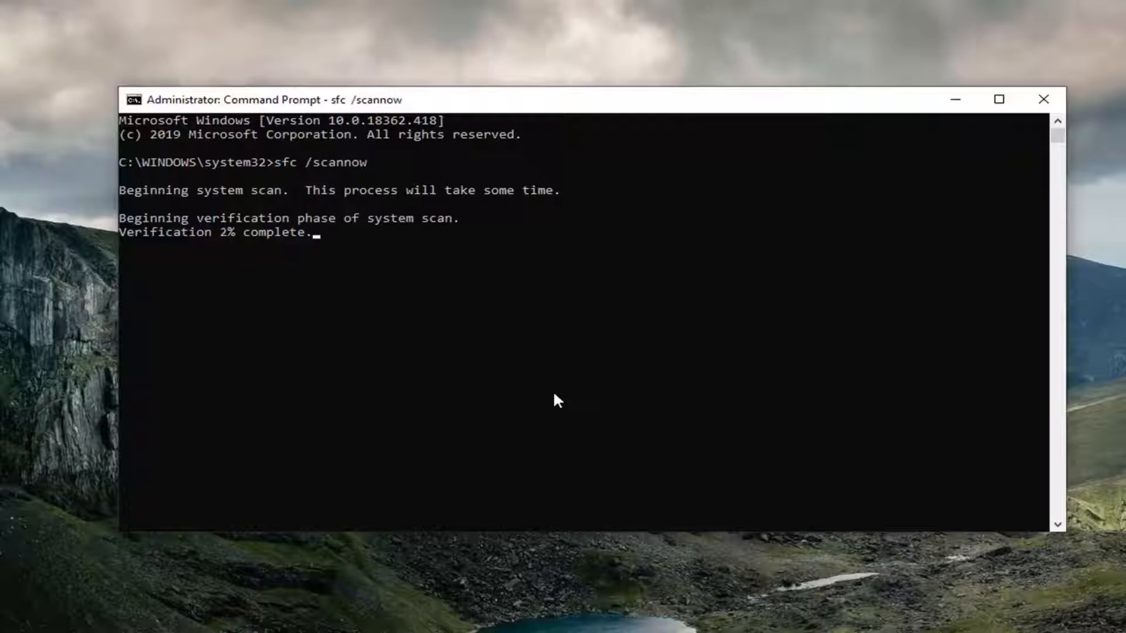
mouse_move(497, 284)
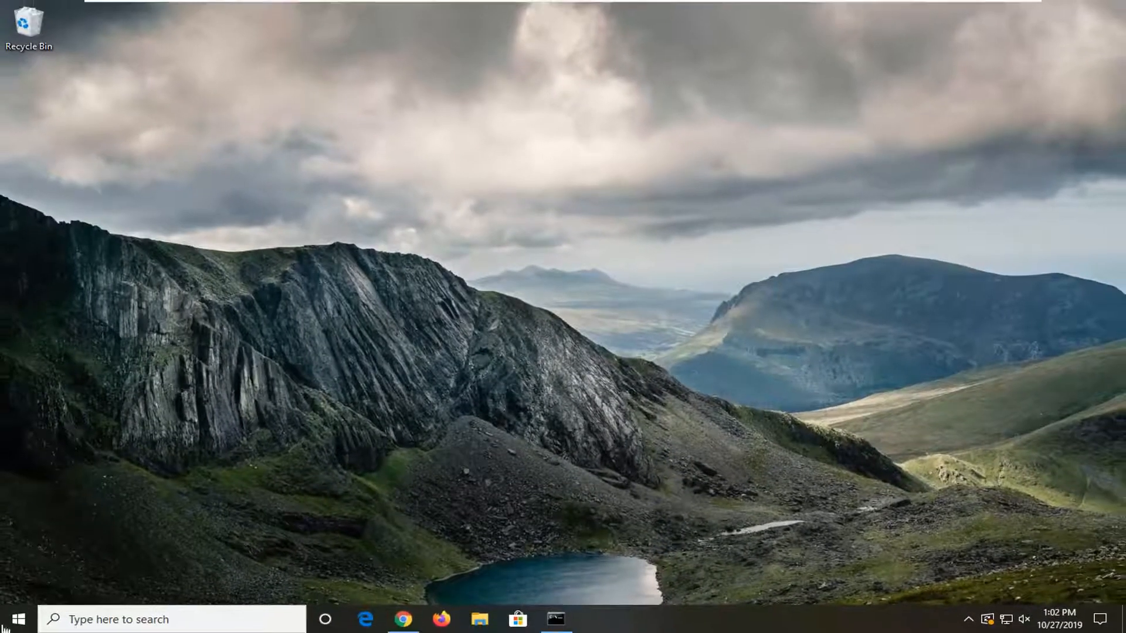
Launch Windows PowerShell as administrator from Start search
text(windows powershell)
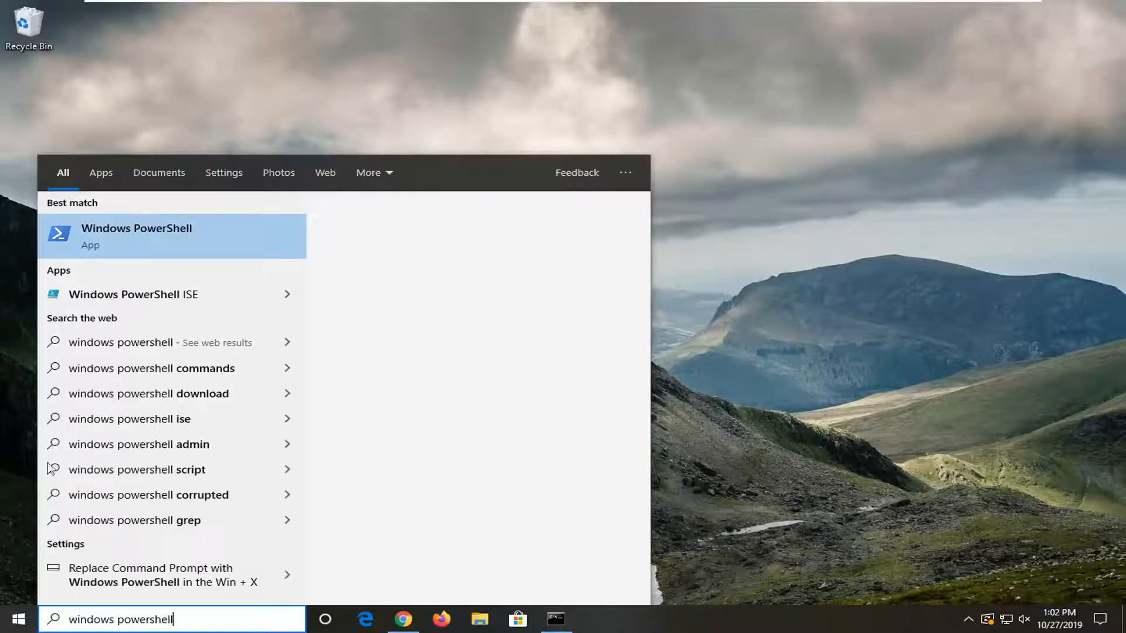
right_click(136, 237)
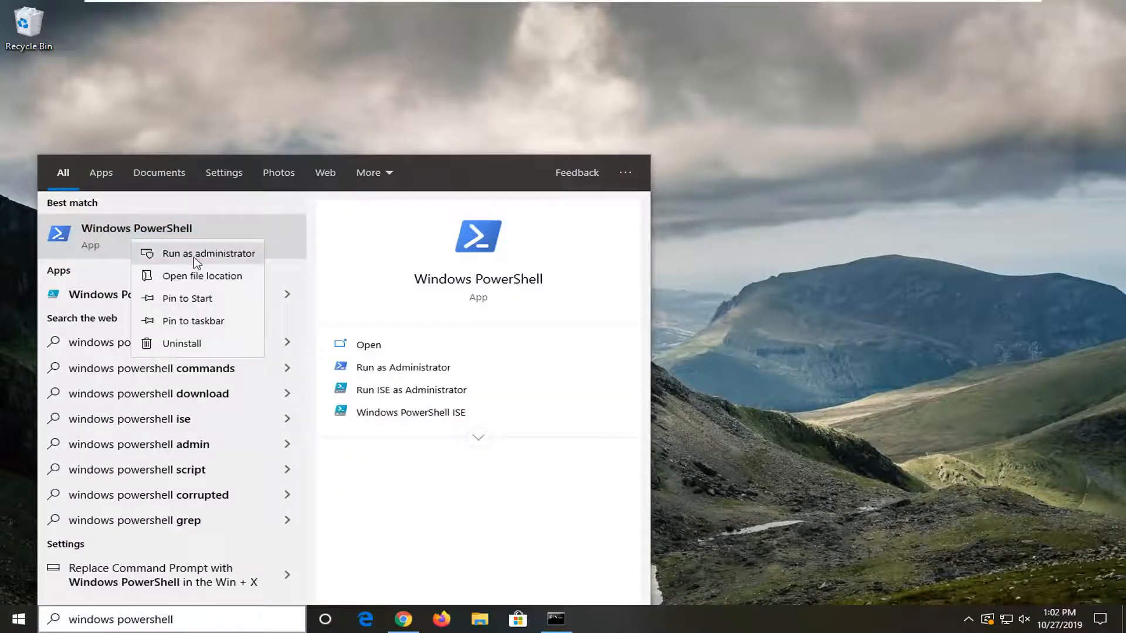
click(209, 254)
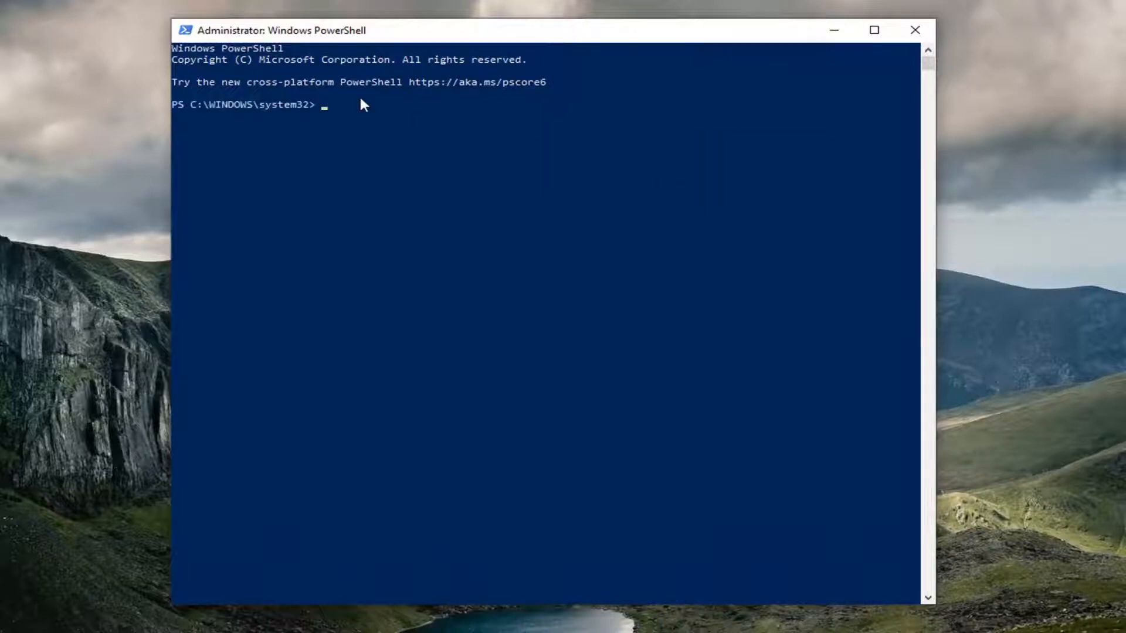
Run DISM.exe /Online /Cleanup-image /Restorehealth in the admin PowerShell
text(DISM.exe /Online /Cleanup-image /Restorehealth)
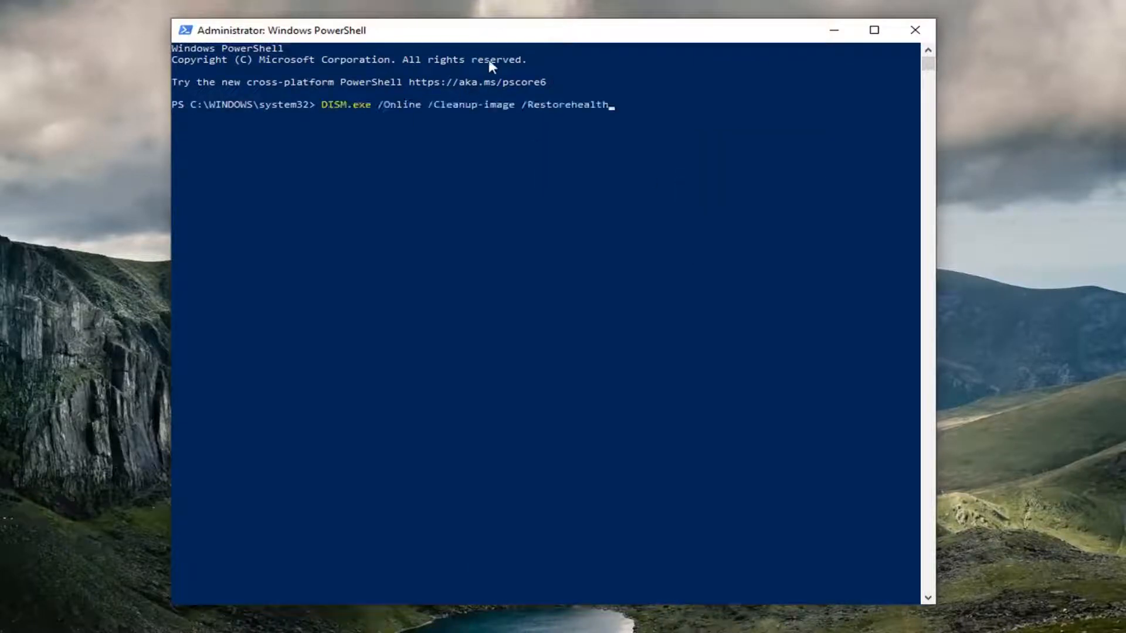
key(Enter)
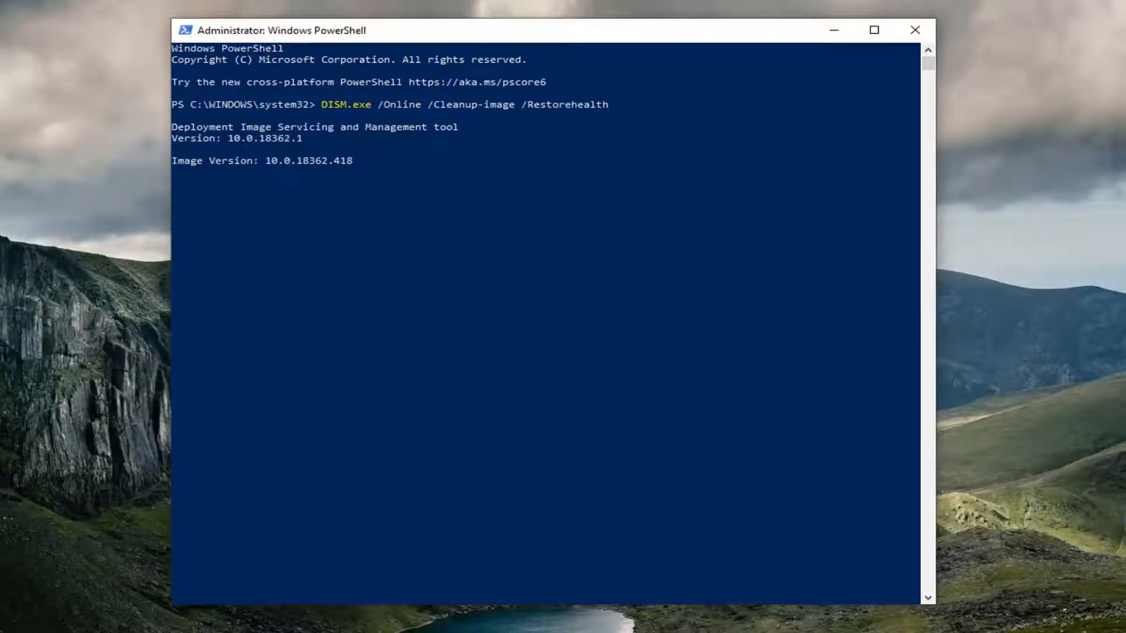
mouse_move(443, 375)
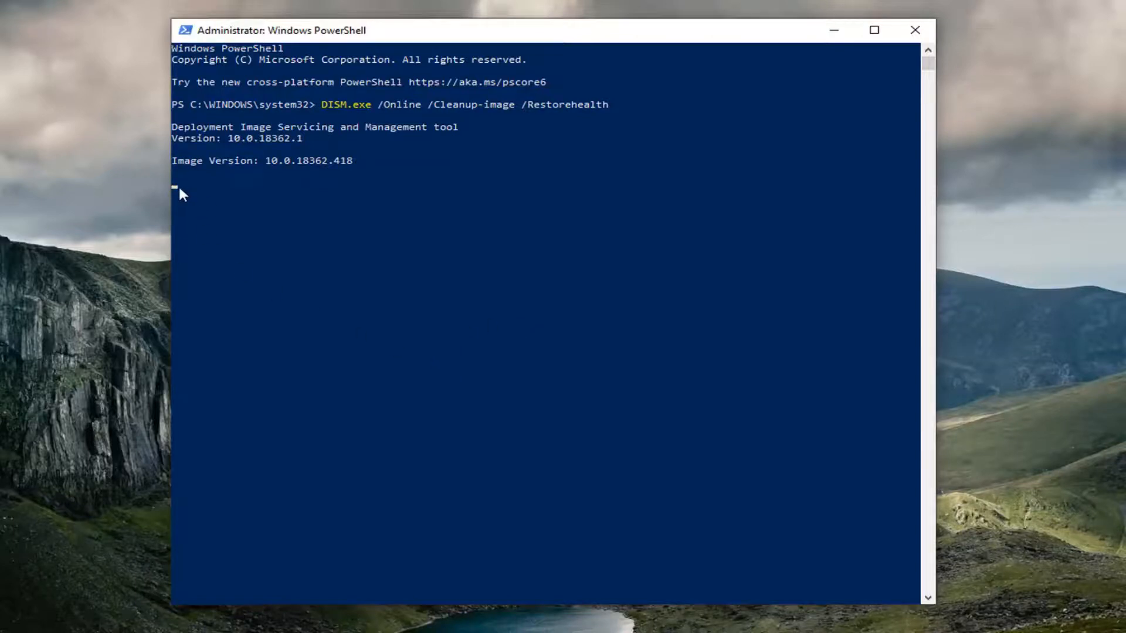
mouse_move(478, 245)
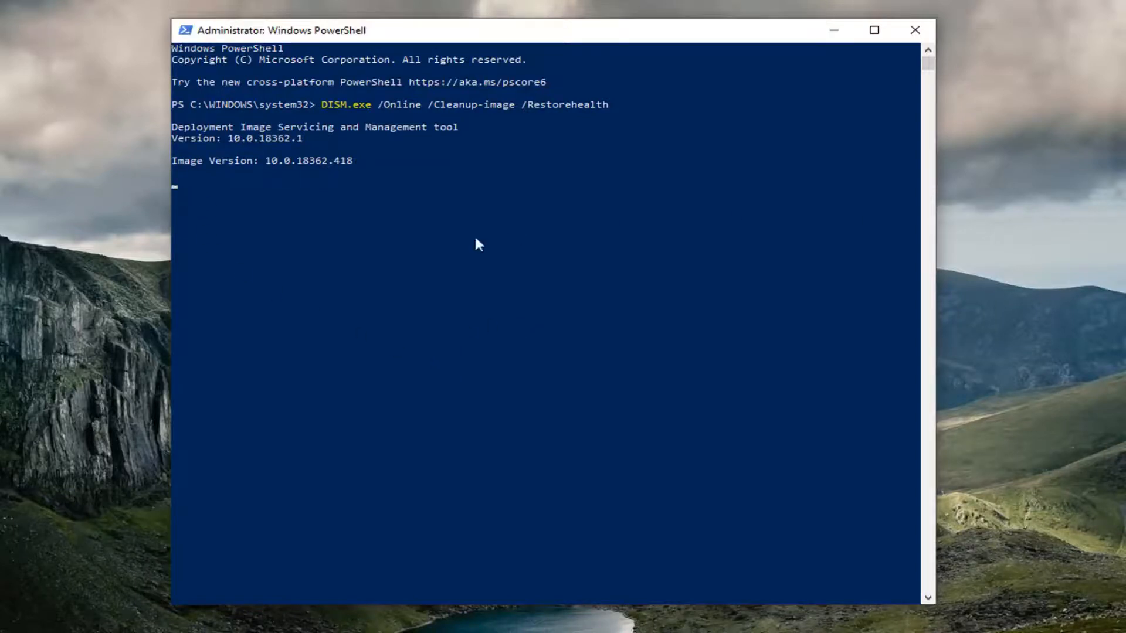
mouse_move(484, 241)
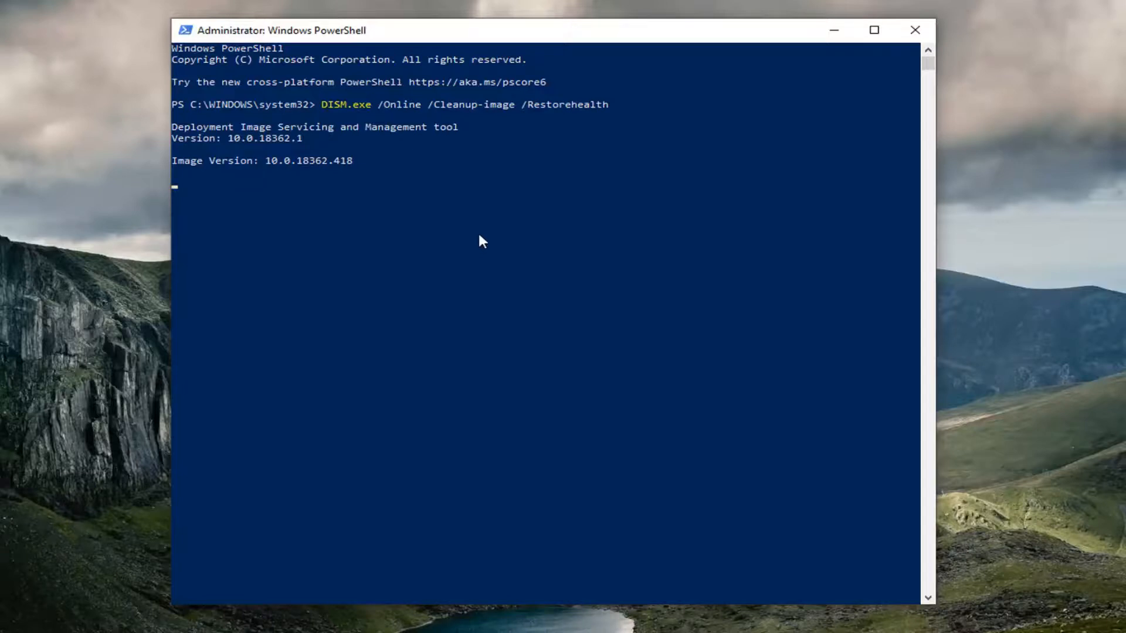